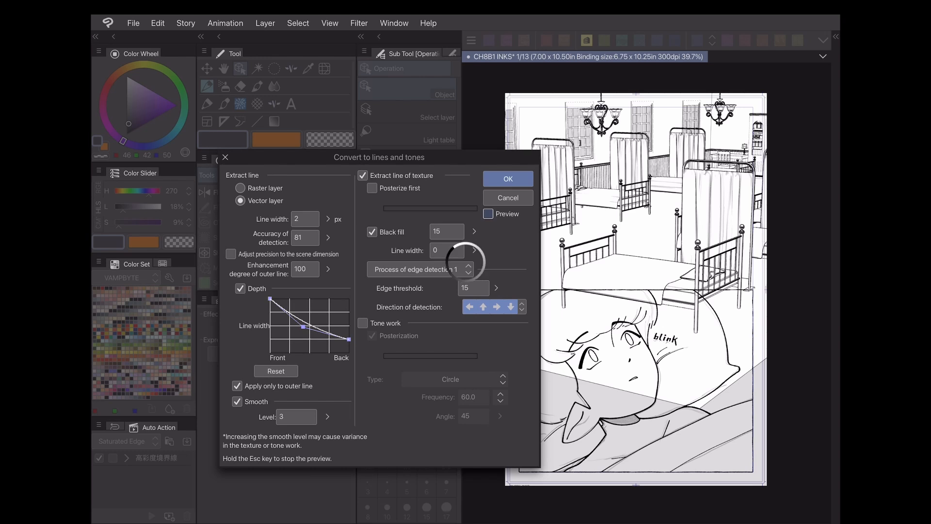
- Preview the bedroom page conversion with Extract line of texture turned off, dialog moved aside
left_click(488, 214)
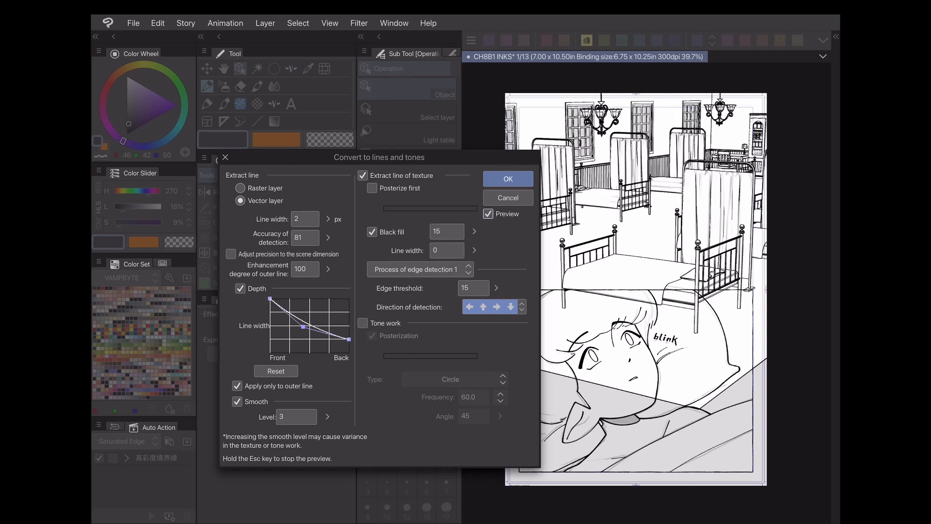
left_click(363, 176)
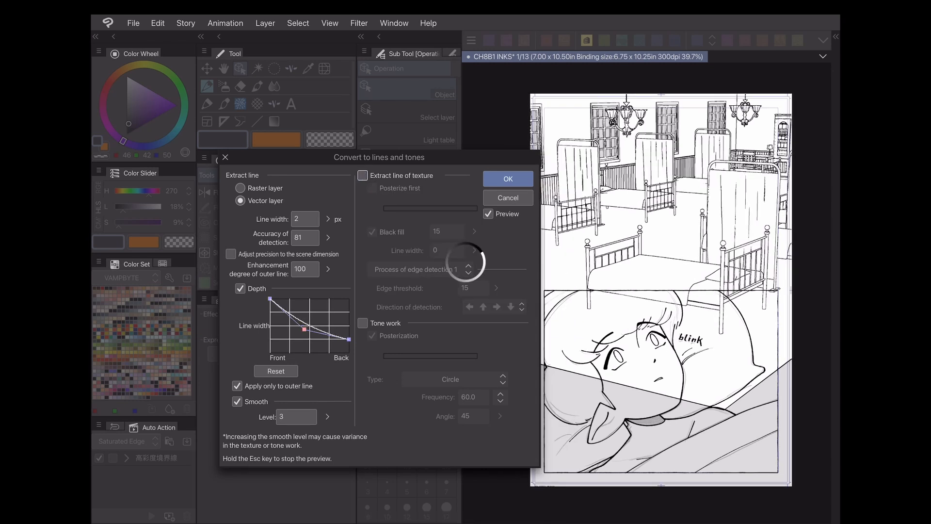
left_click_drag(379, 157, 390, 117)
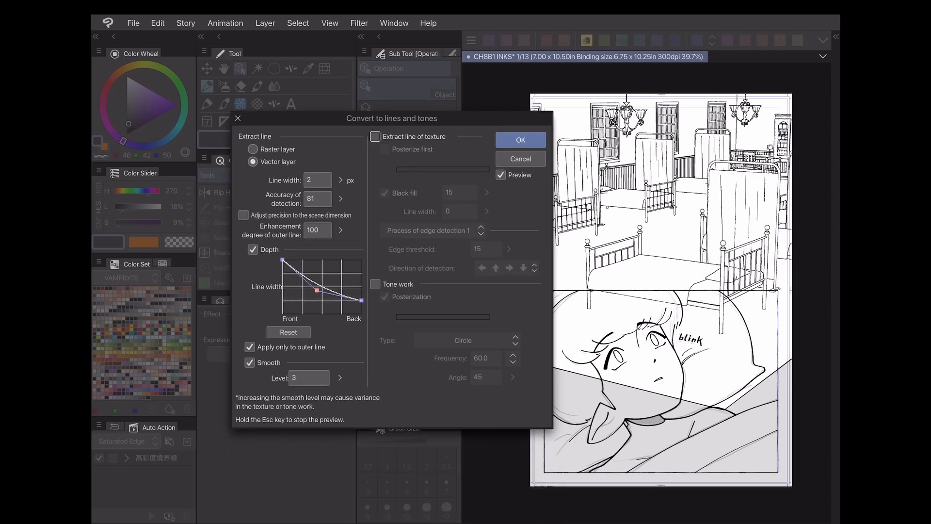
left_click(376, 284)
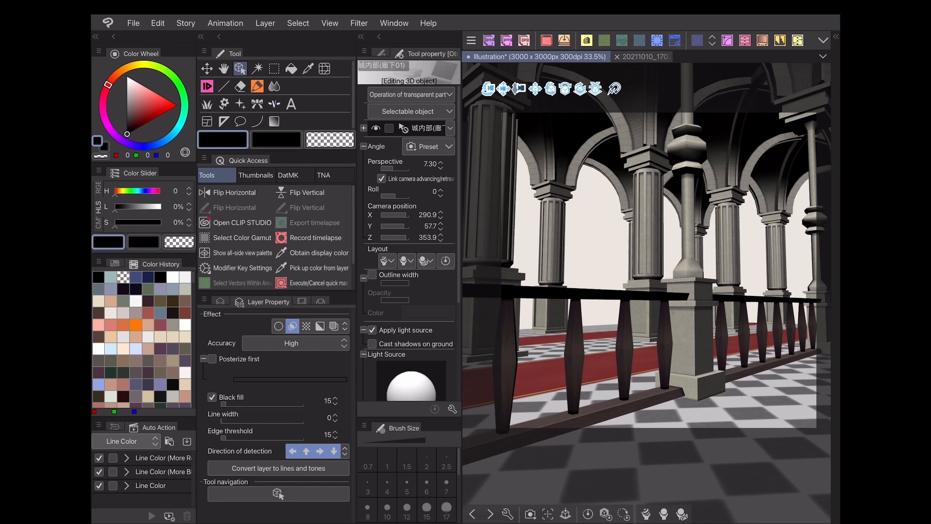
- Convert the castle colonnade layer to lines, toggling Depth off and back on before applying
left_click(277, 467)
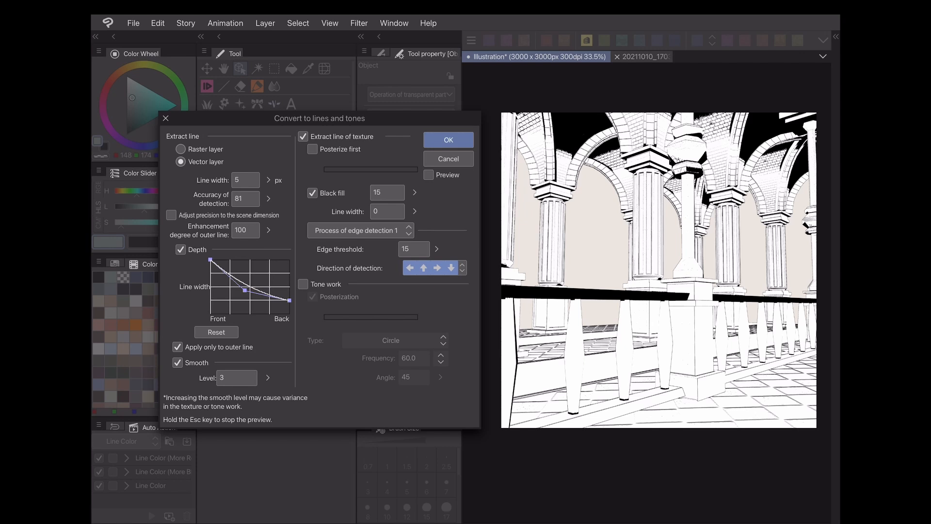
left_click(428, 174)
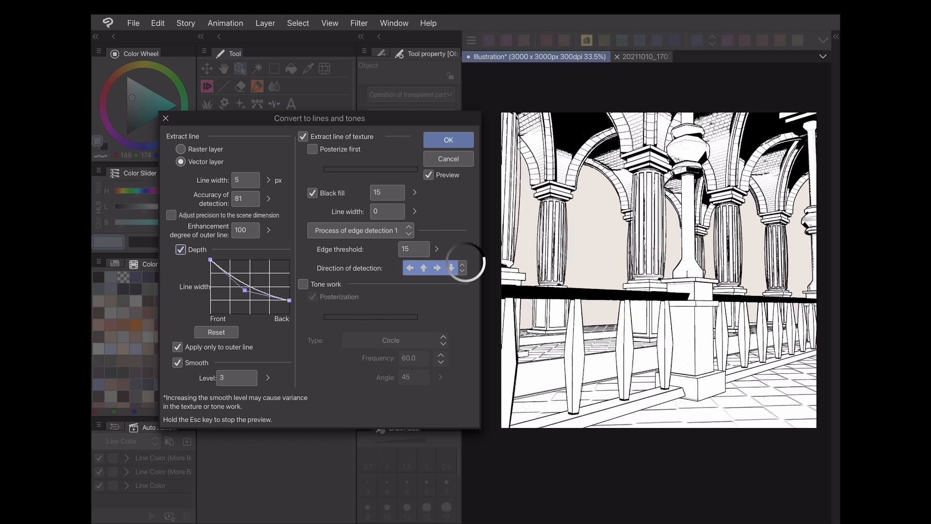
left_click(180, 249)
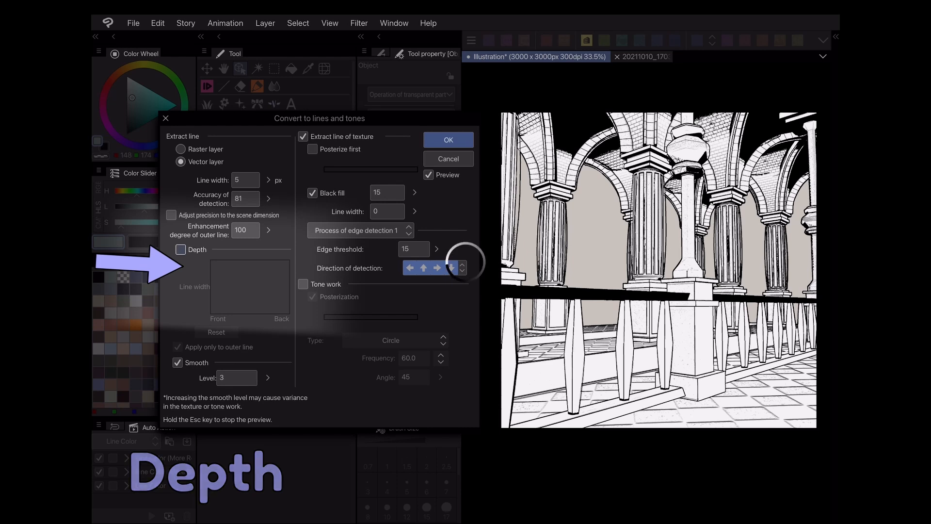
left_click(180, 250)
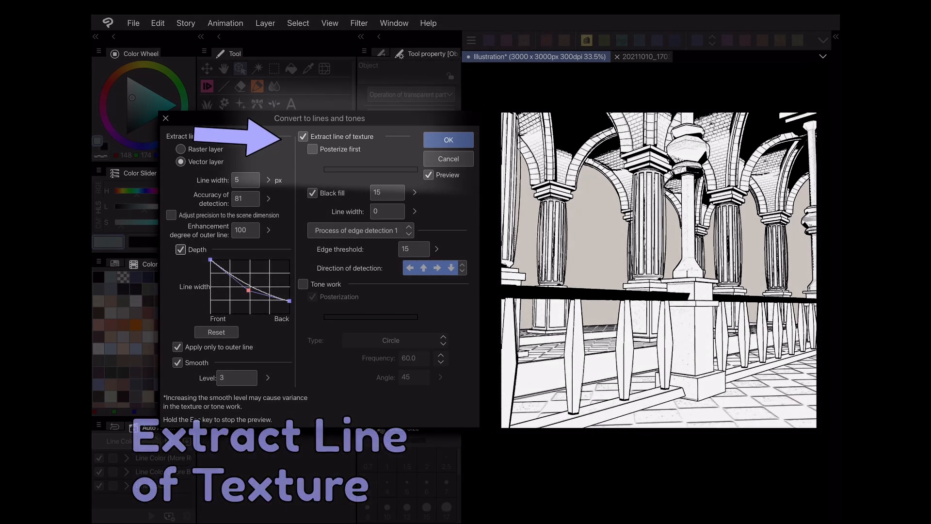
left_click(303, 136)
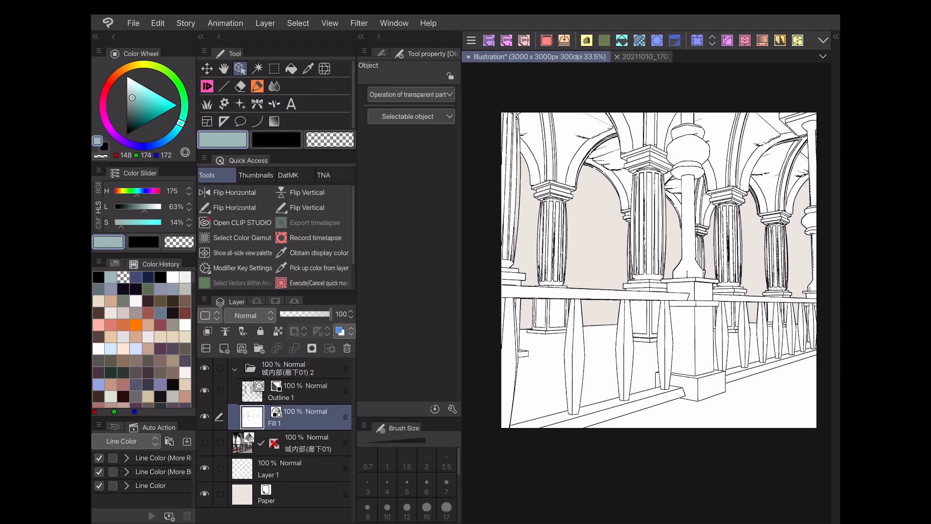
- Select the Outline 1 layer and browse the Brush shape presets in Tool property
left_click(281, 390)
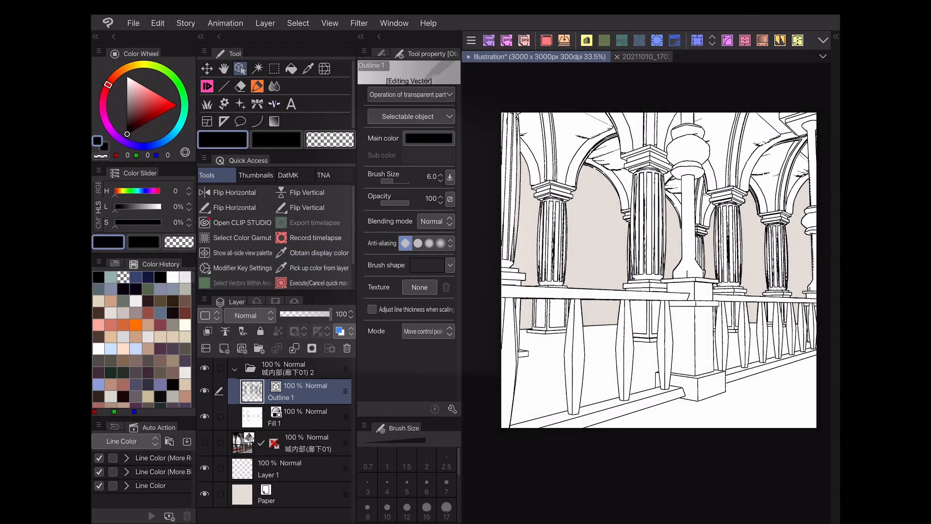
left_click(448, 265)
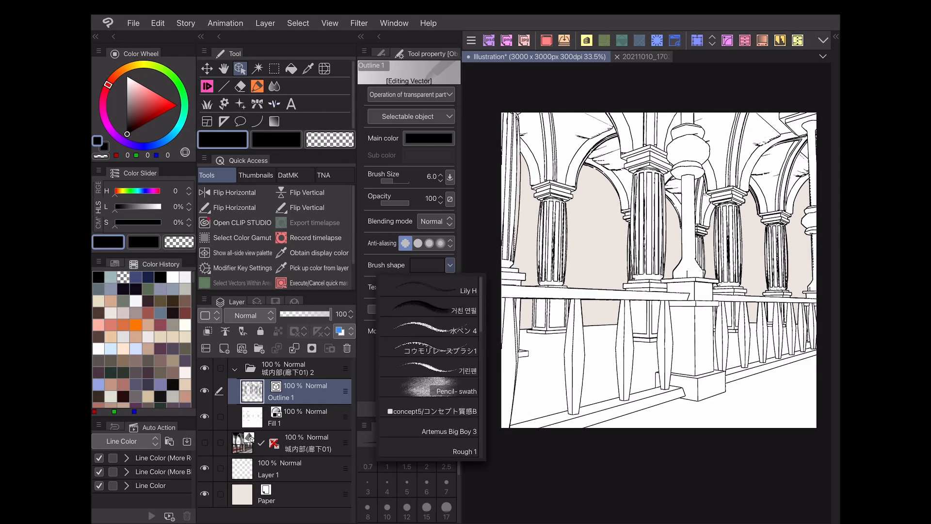
scroll("down", 3)
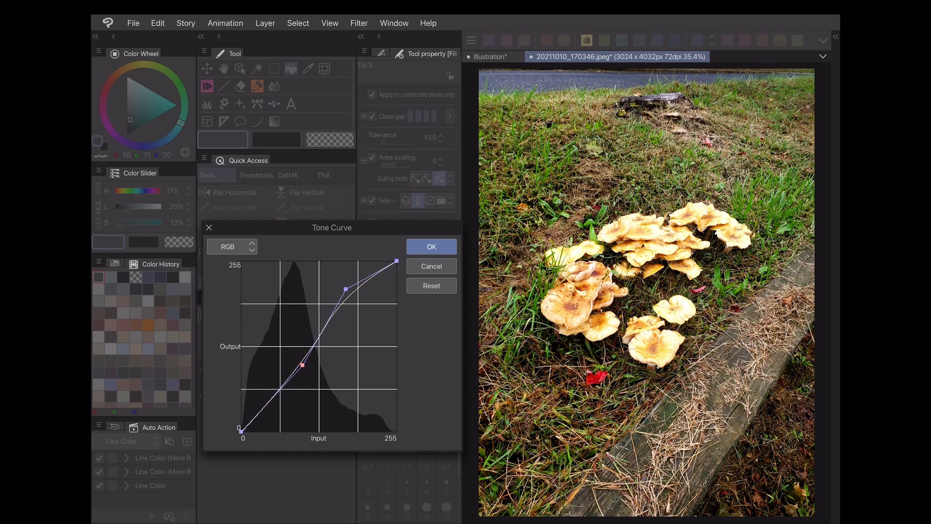
- Apply the Tone Curve, then the lines-and-tones conversion producing outline, tone and fill layers
left_click(265, 24)
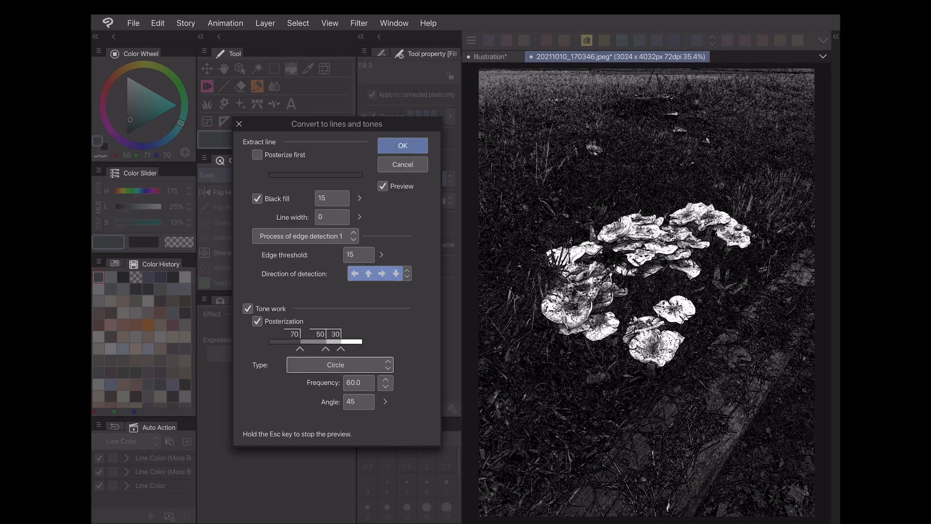
left_click(401, 145)
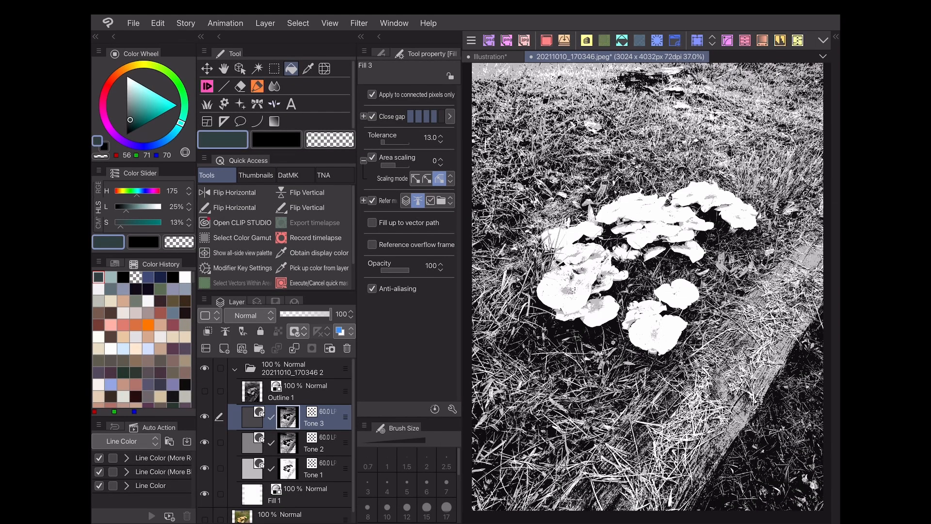
- Add a new layer under the tones, fill it with colour, then apply a gradient preset over it
left_click(291, 493)
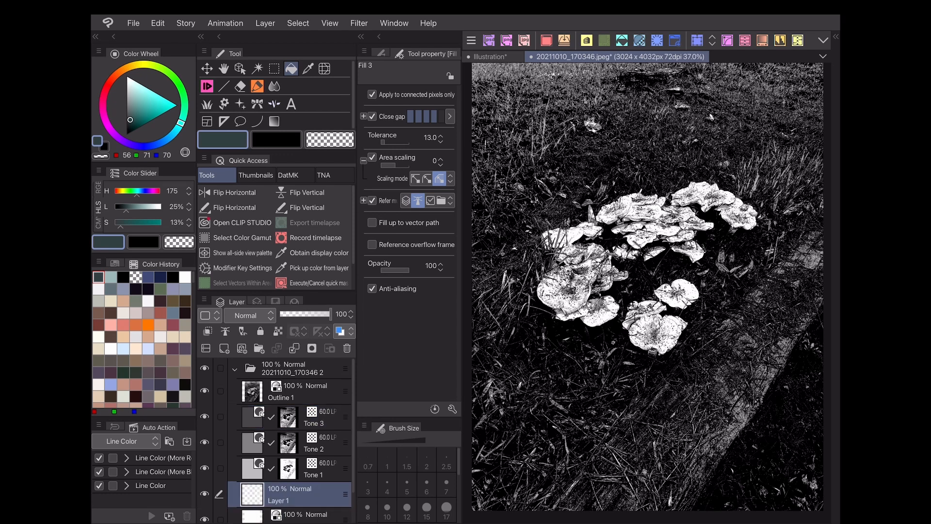
left_click(157, 87)
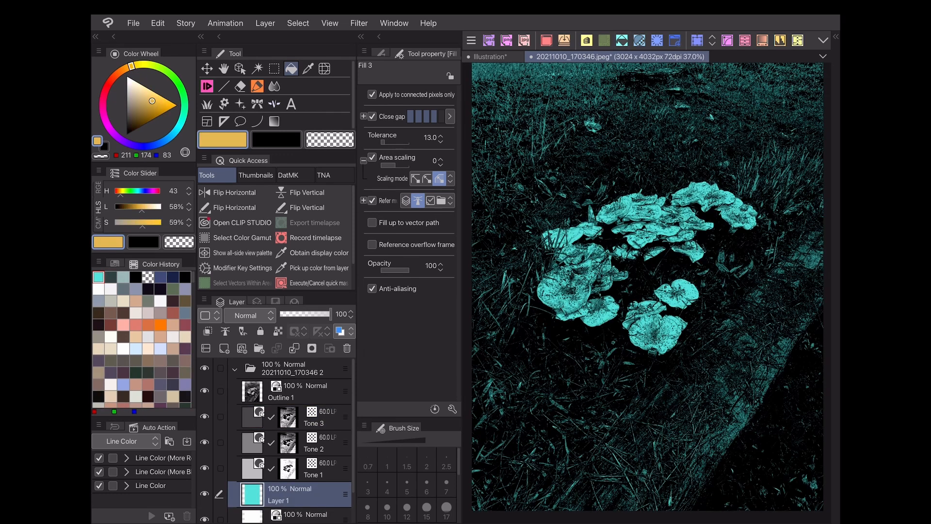
left_click(274, 120)
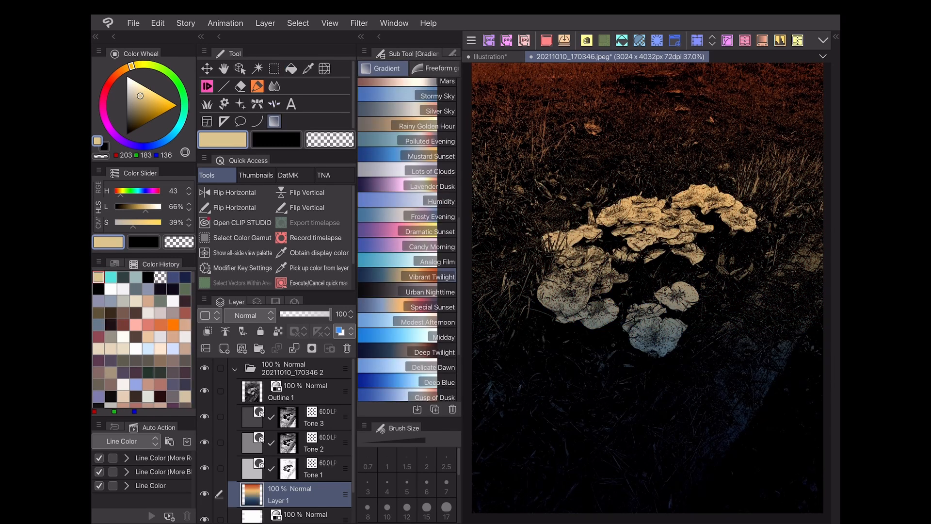
left_click(314, 423)
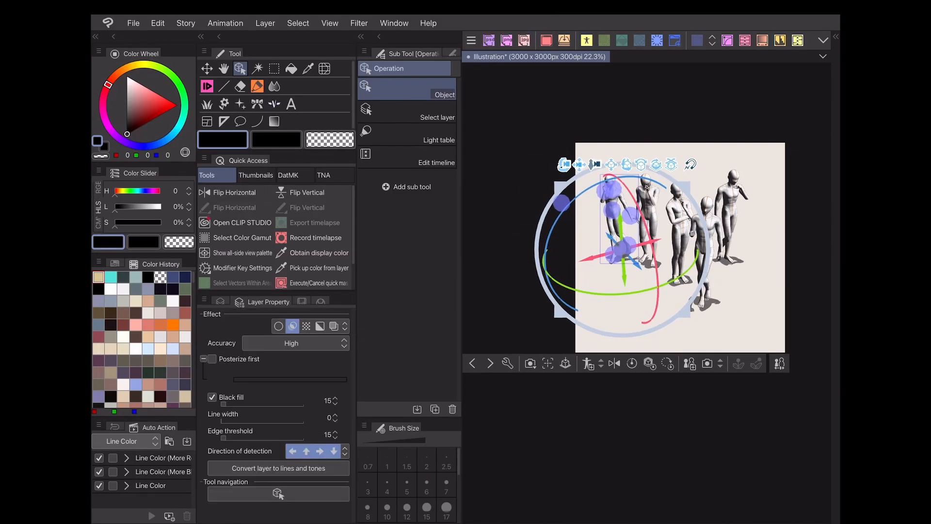
- Run the layer conversion on the 3D figures, then preview and apply it on the two tree models
left_click(277, 467)
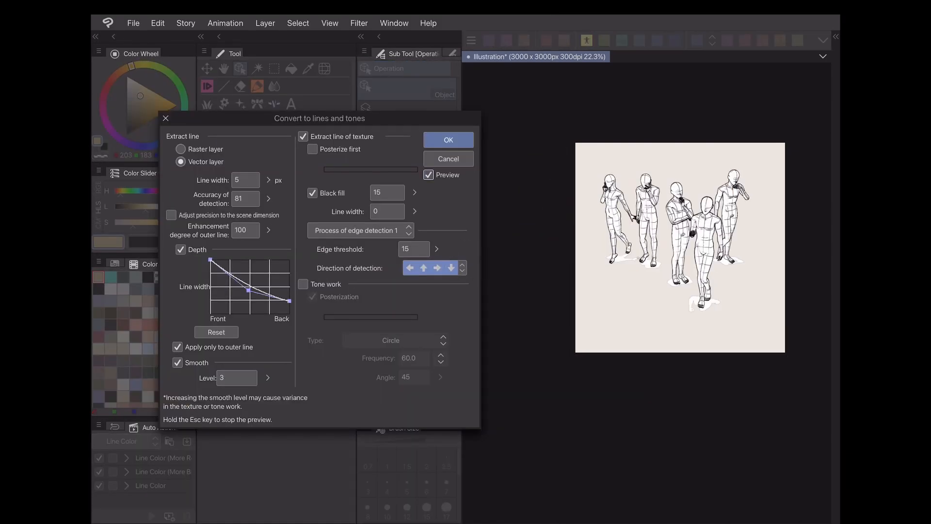
left_click(448, 140)
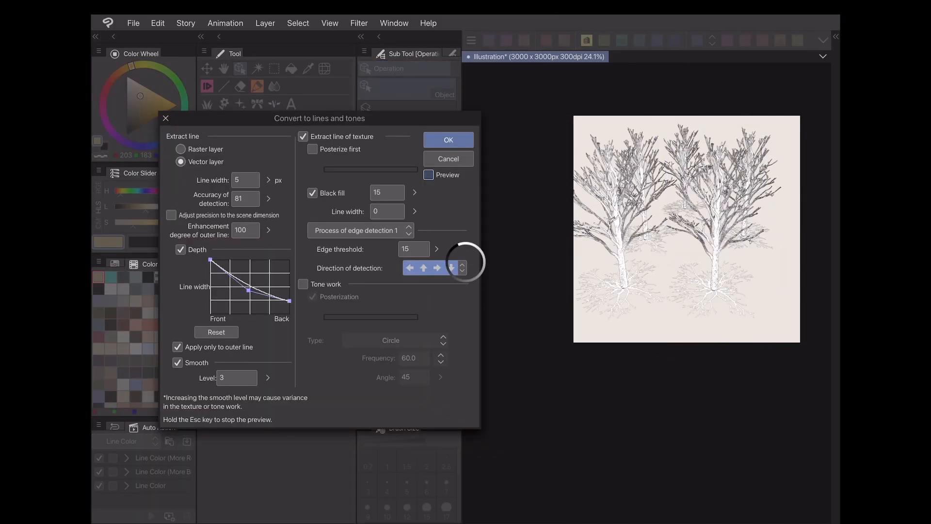
left_click(428, 175)
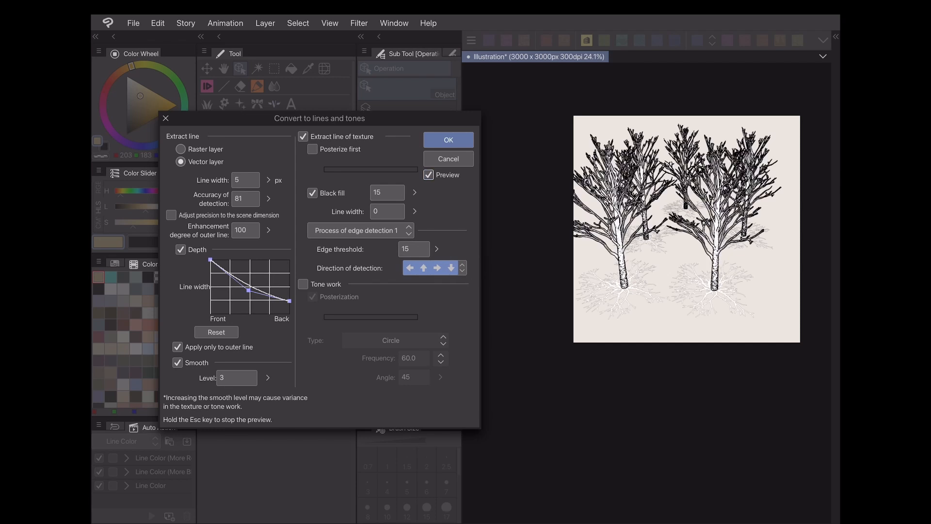
left_click(448, 140)
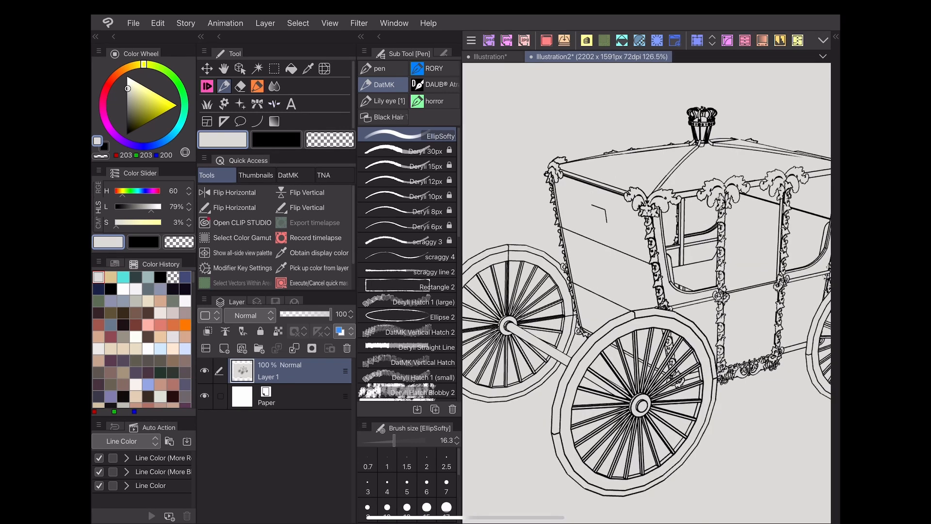
- Convert Layer 1's carriage image via the Filter menu into outline and fill layers
left_click(207, 68)
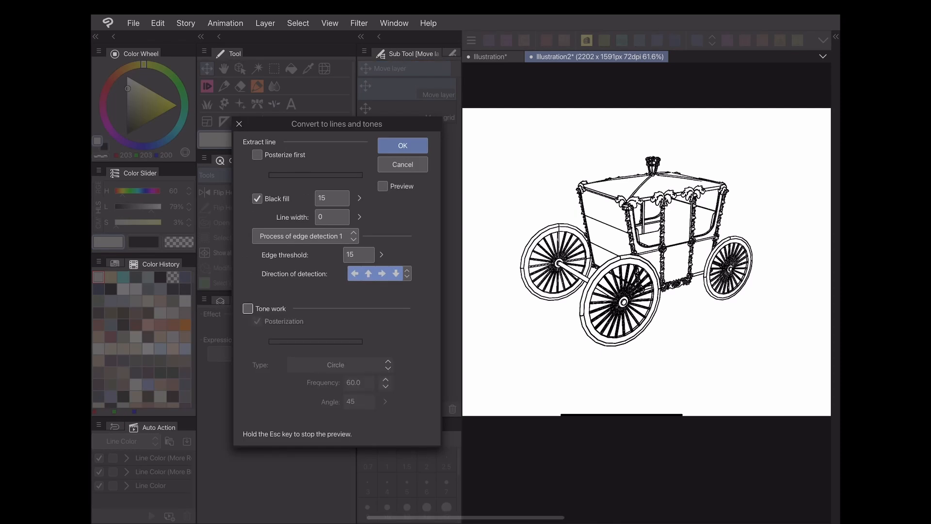
left_click(401, 146)
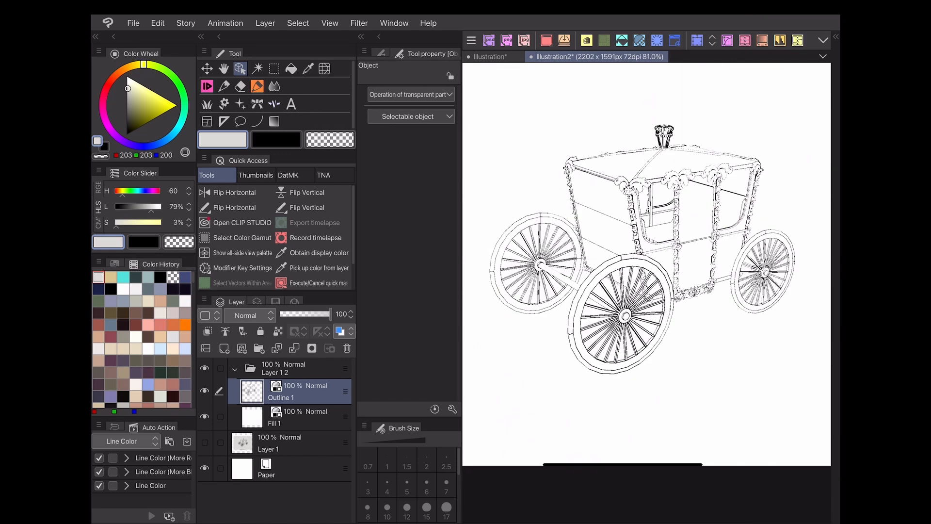
left_click(290, 68)
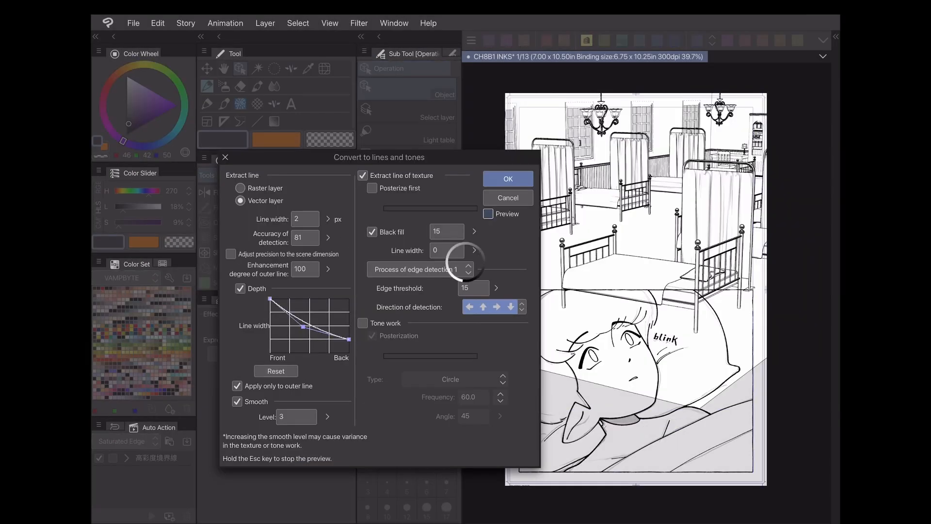
- Preview the comic page with texture lines off and Tone work enabled for grey screentone shading
left_click(488, 214)
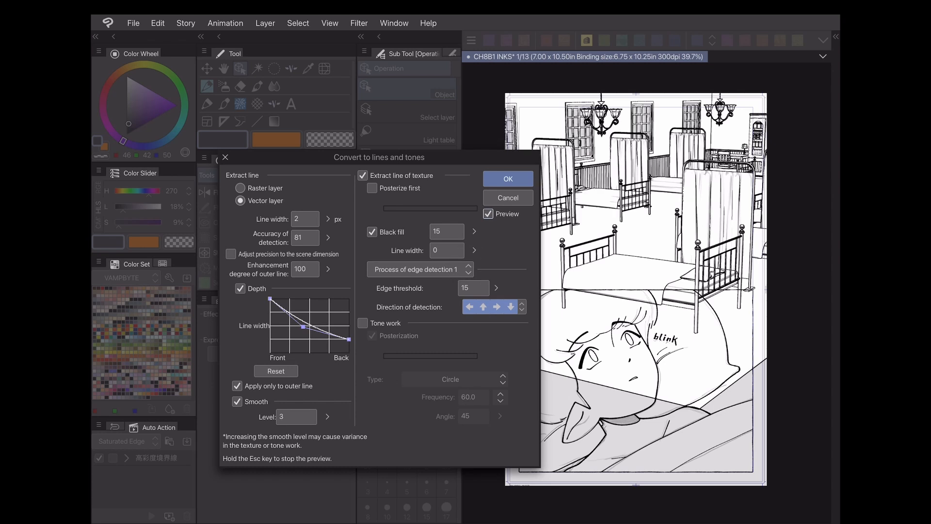
left_click(363, 174)
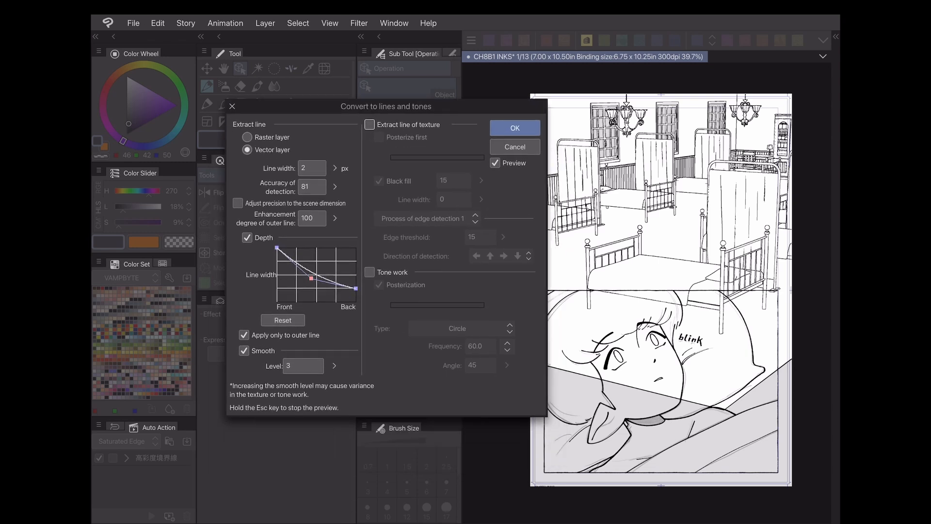
left_click(370, 272)
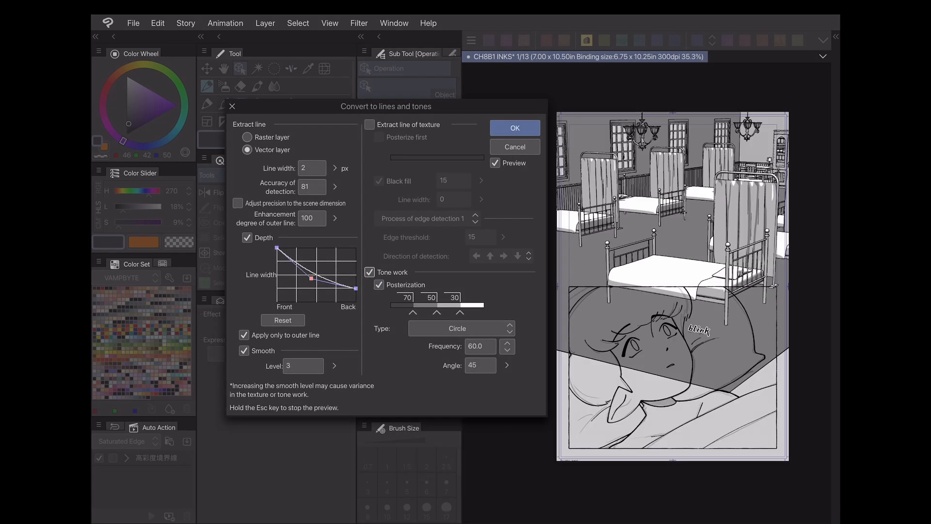